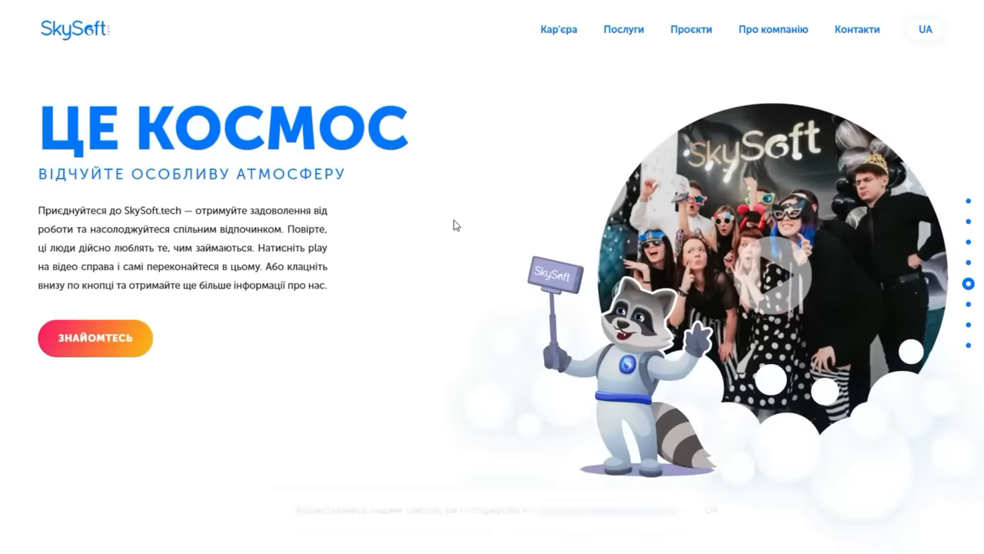
# Advance the NYC story cards and step through two Paster Properties hero slides
pyautogui.click(624, 30)
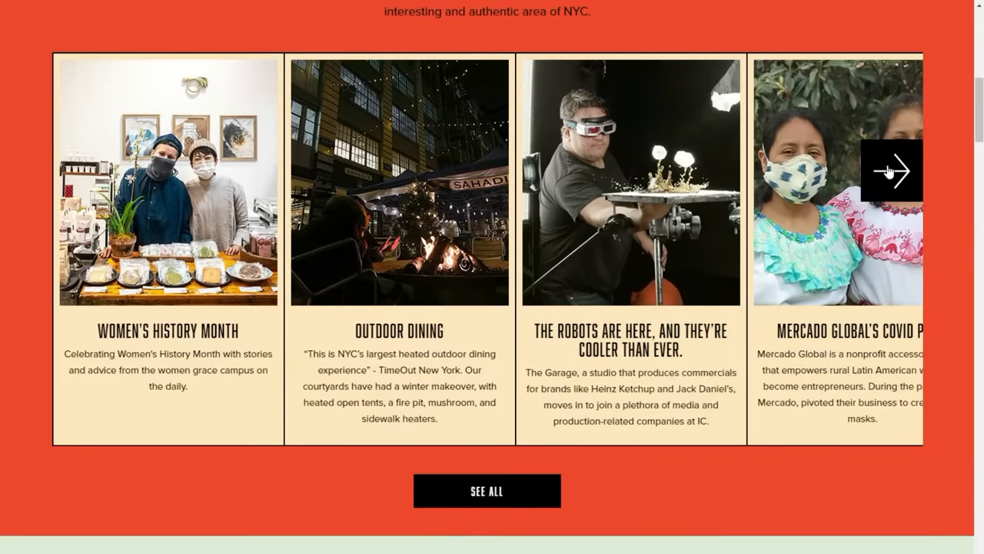
pyautogui.click(889, 170)
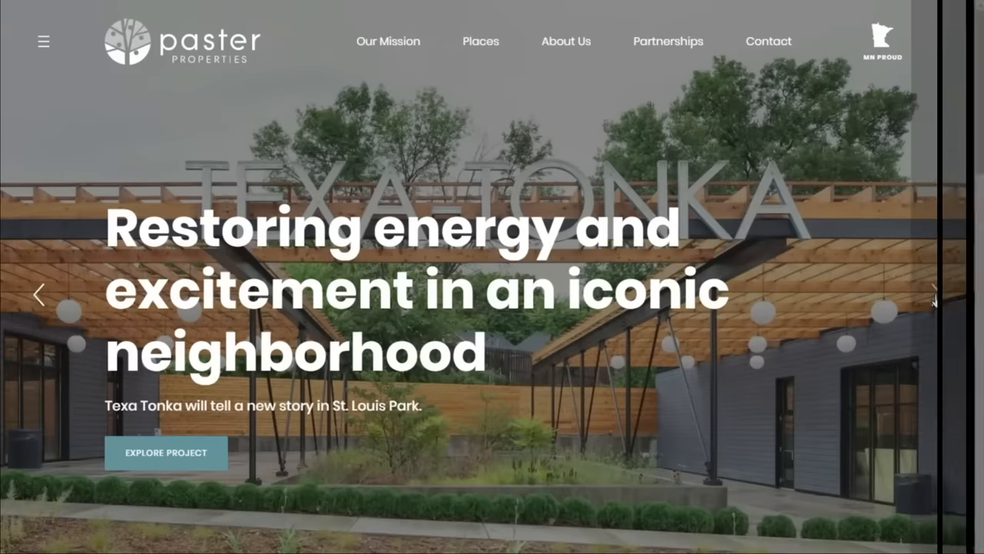
pyautogui.click(933, 294)
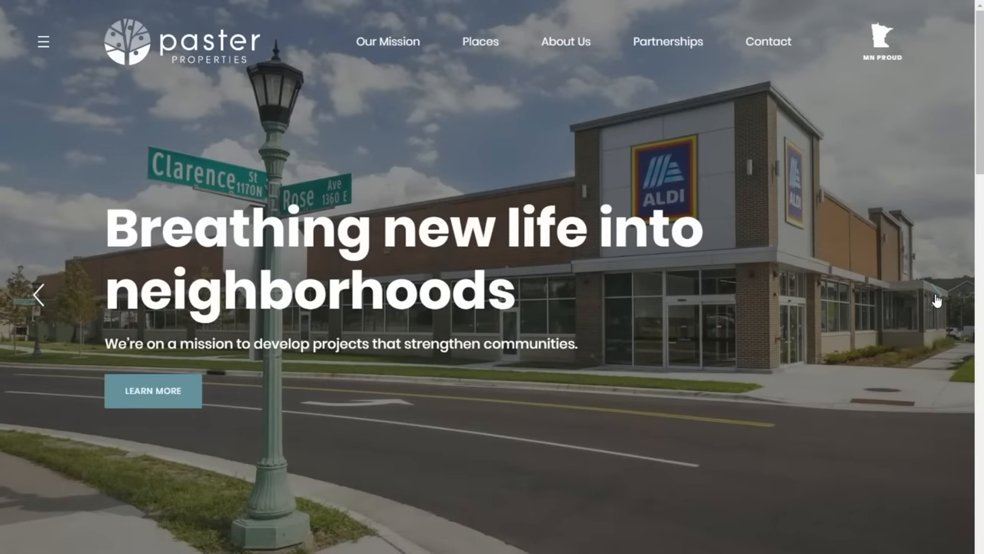
pyautogui.click(937, 294)
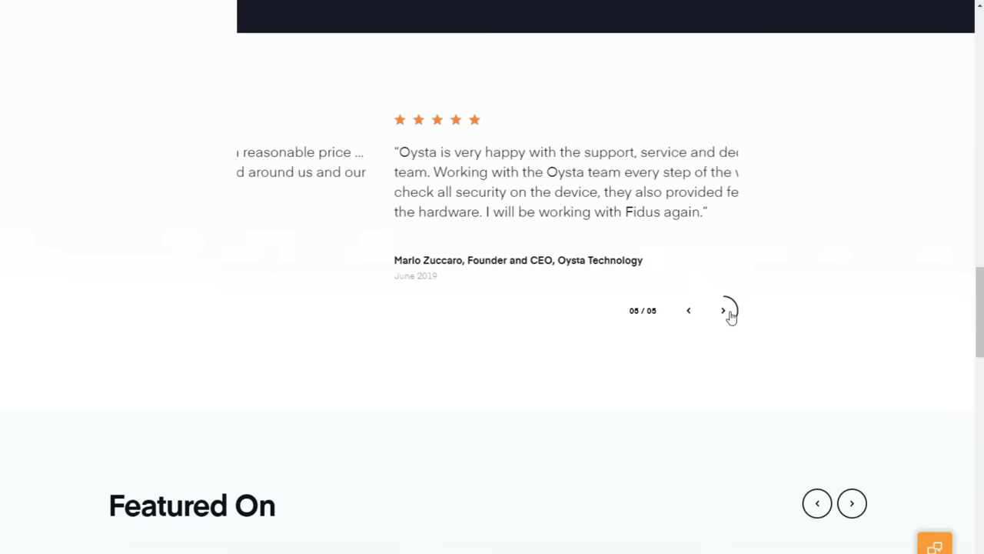
# Show the third Fidus customer testimonial and scroll down toward the Featured On section
pyautogui.click(722, 309)
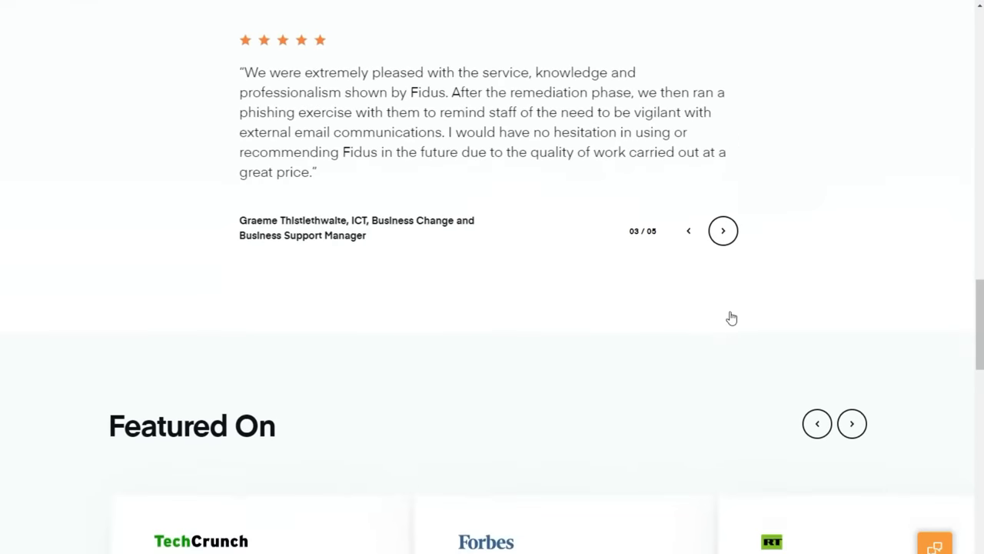
pyautogui.scroll(-3)
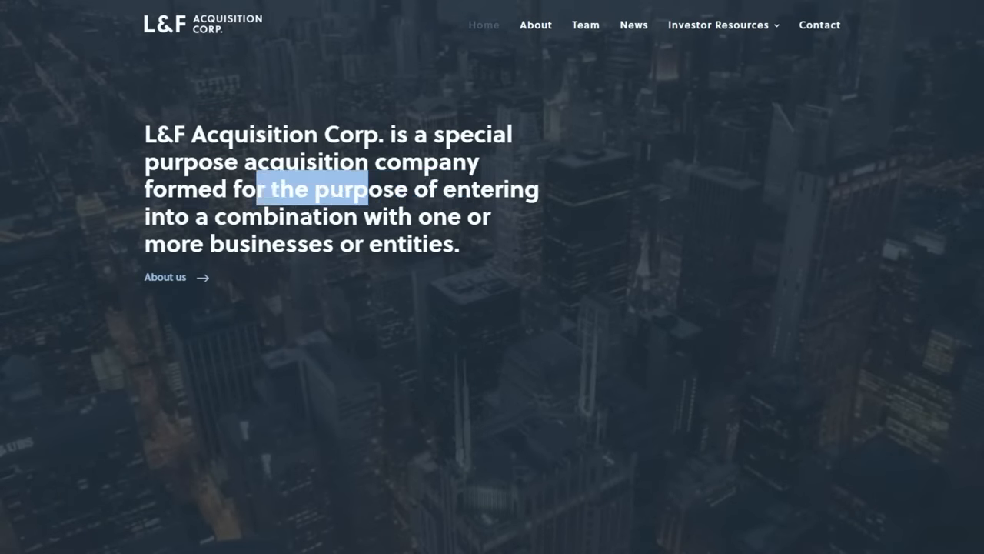
# Select part of the L&F company description, then scroll the Greenfield Valley site to its footer and back
pyautogui.moveTo(254, 189); pyautogui.dragTo(438, 217)
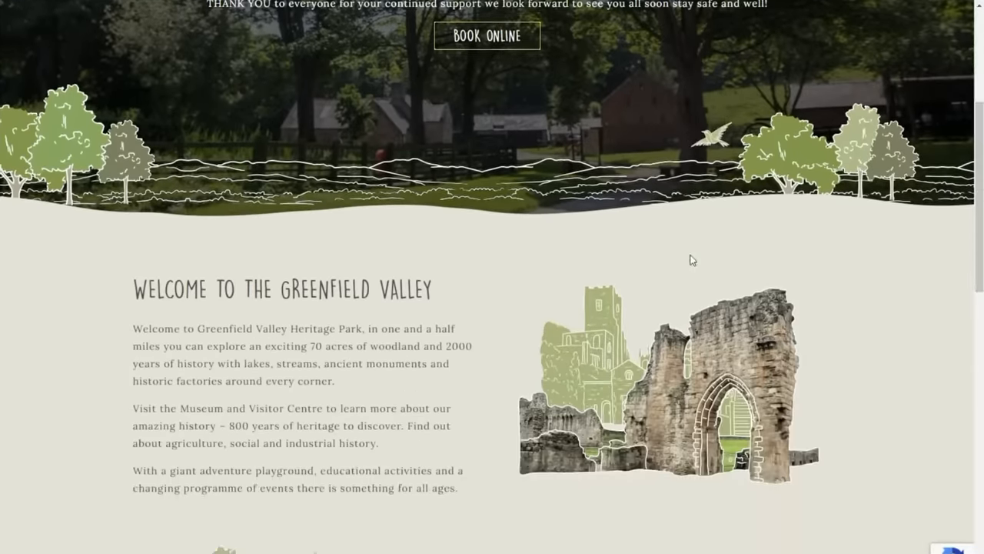
pyautogui.scroll(-3)
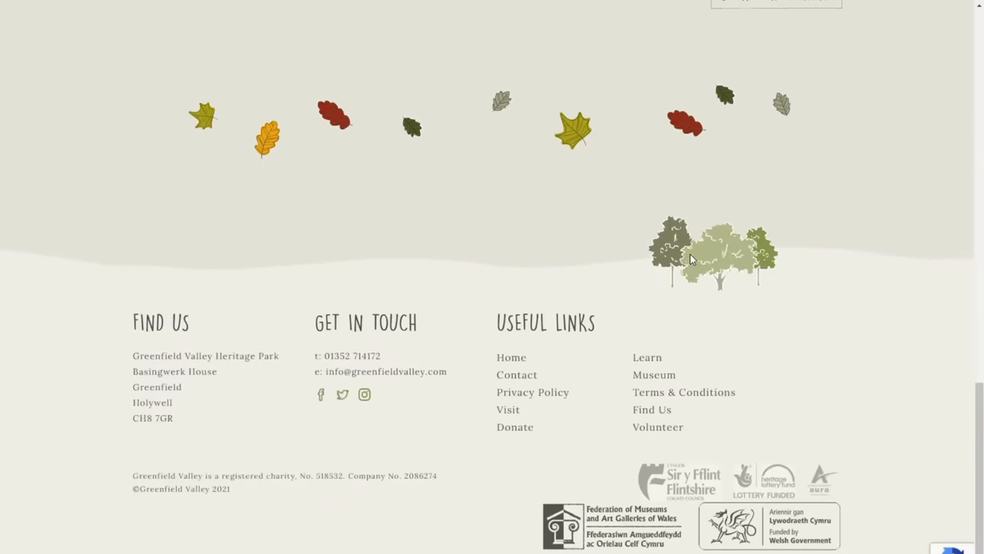
pyautogui.scroll(3)
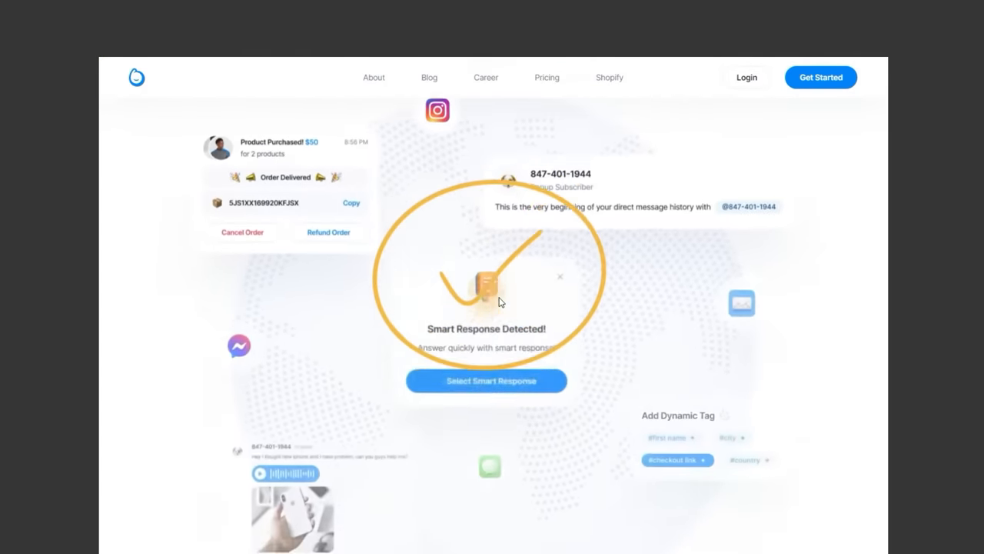
# Scroll the BlueReceipt homepage past the feature tabs down to the phone and dashboard mockups
pyautogui.scroll(-3)
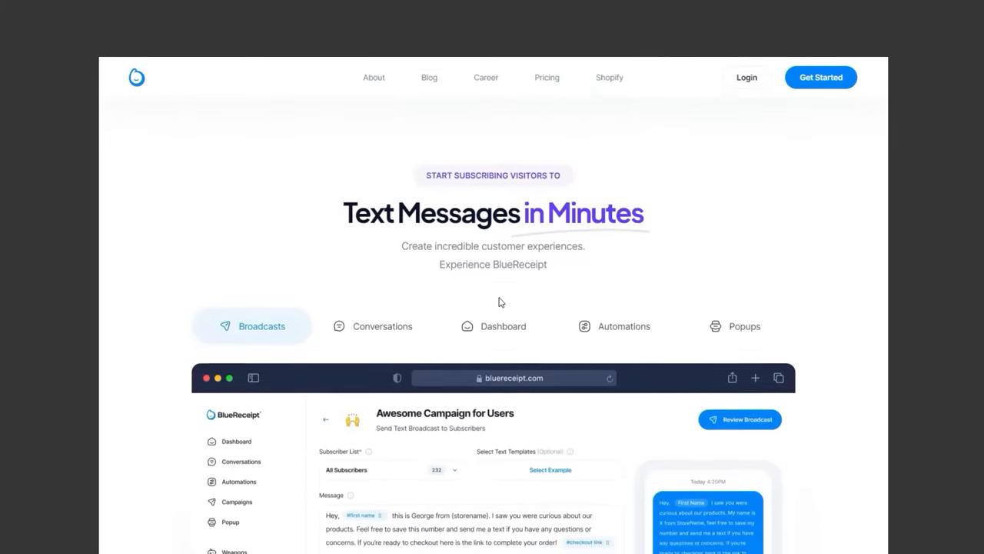
pyautogui.scroll(-3)
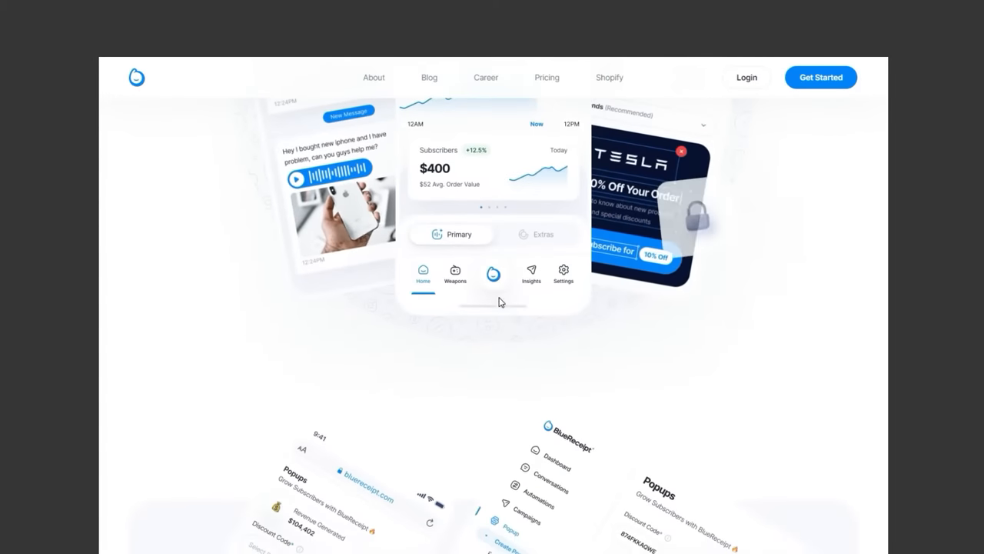
pyautogui.scroll(-3)
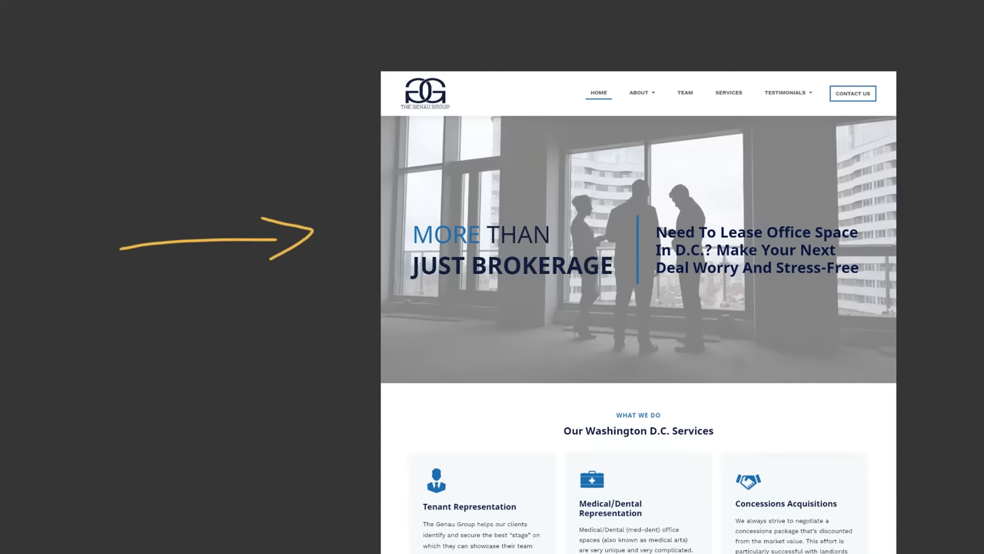
# Scroll The Genau Group homepage through the services grid and Why Choose section to the client logos
pyautogui.scroll(-3)
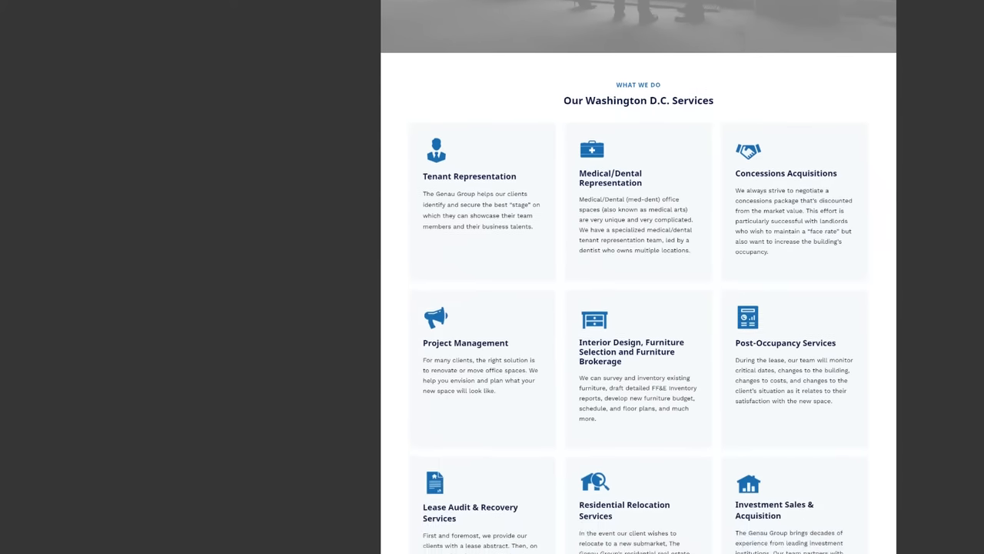
pyautogui.scroll(-3)
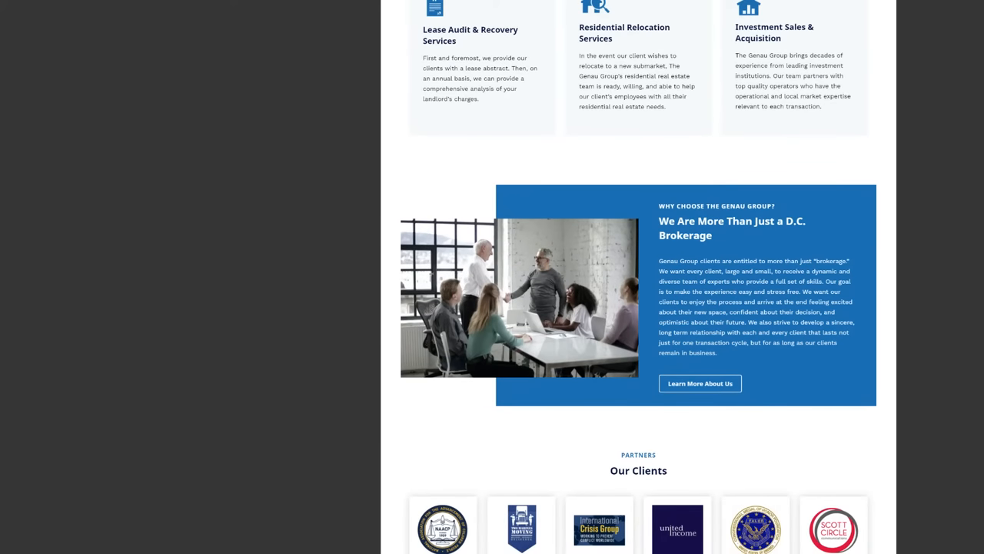
pyautogui.scroll(-3)
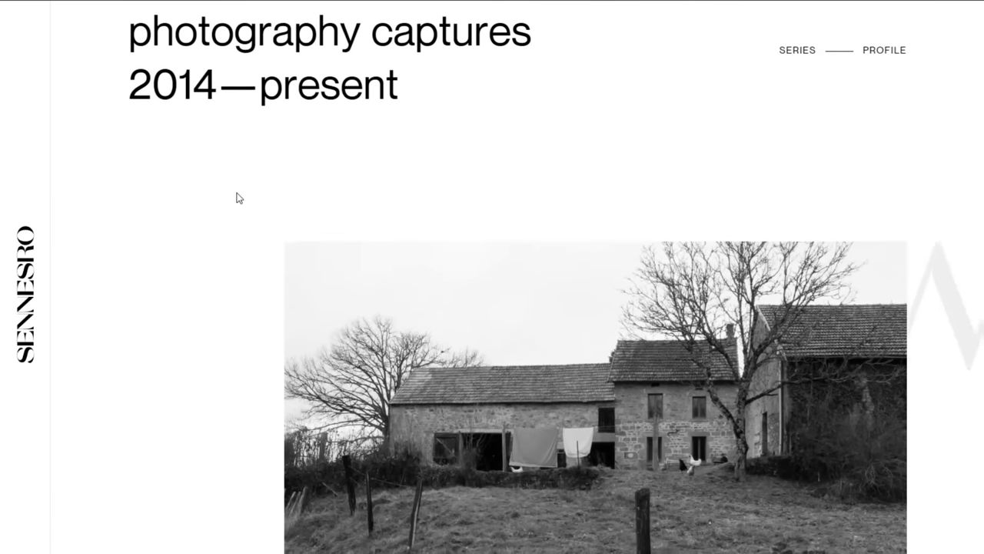
# Scroll the Sennesiro portfolio, then BlueReceipt down to the Integrations list with Zipify, Mailchimp and Okendo
pyautogui.scroll(-3)
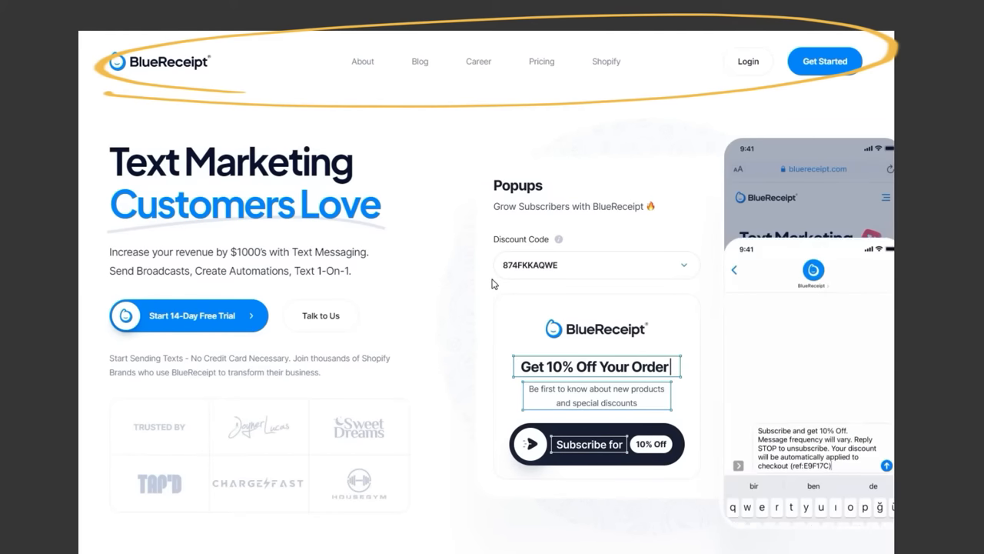
pyautogui.scroll(-3)
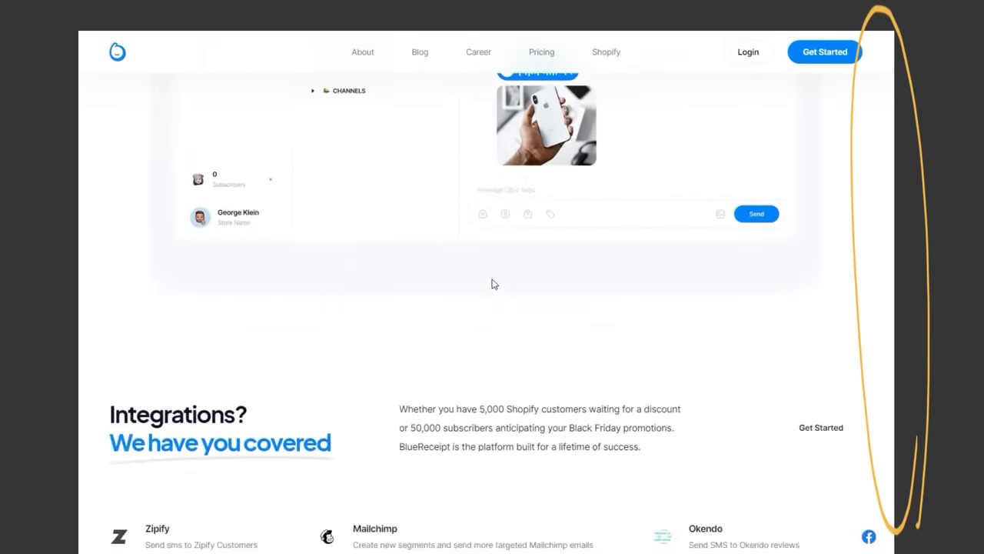
pyautogui.scroll(-3)
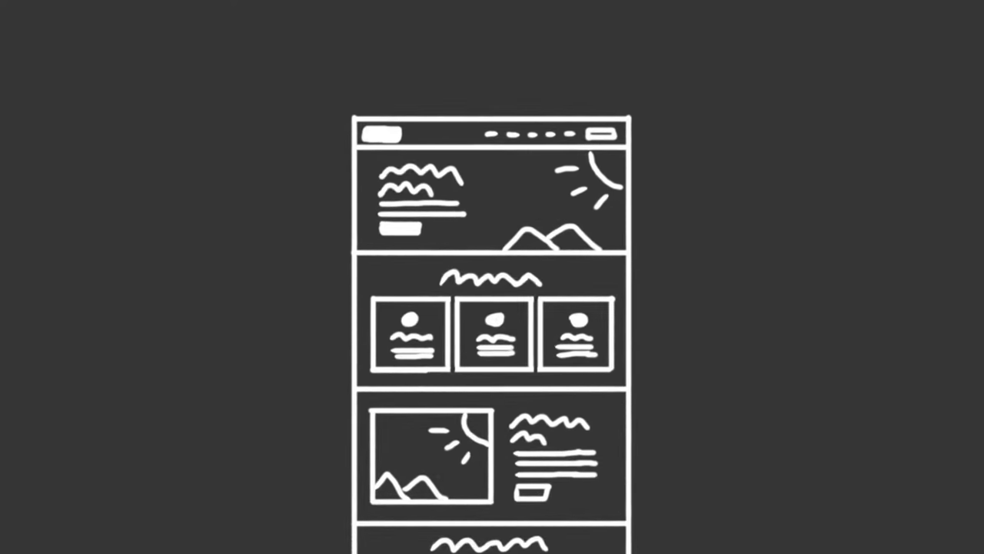
# Scroll down the sketched homepage wireframe as arrows mark the logo strip and two-column text
pyautogui.scroll(-3)
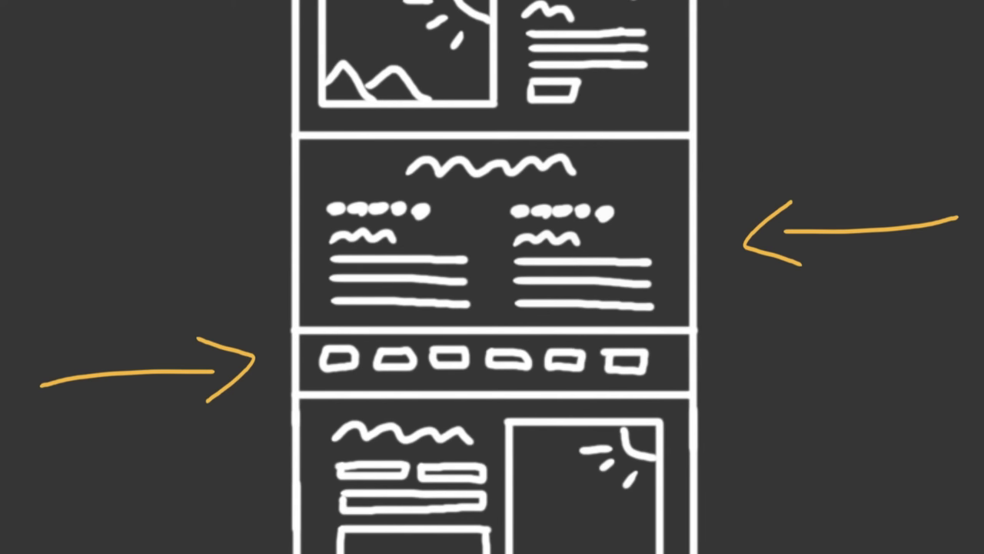